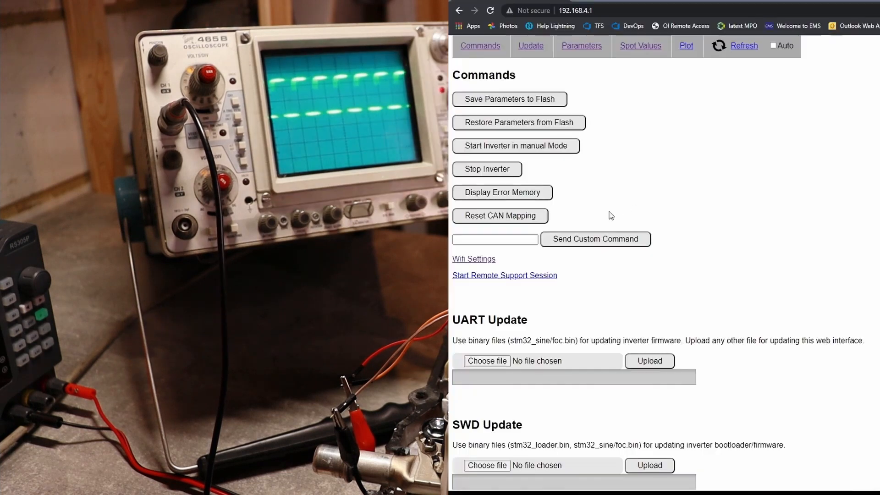
Stop the running inverter from the Commands page so the oscilloscope trace goes flat
{"action": "left_click", "coordinate": [485, 168]}
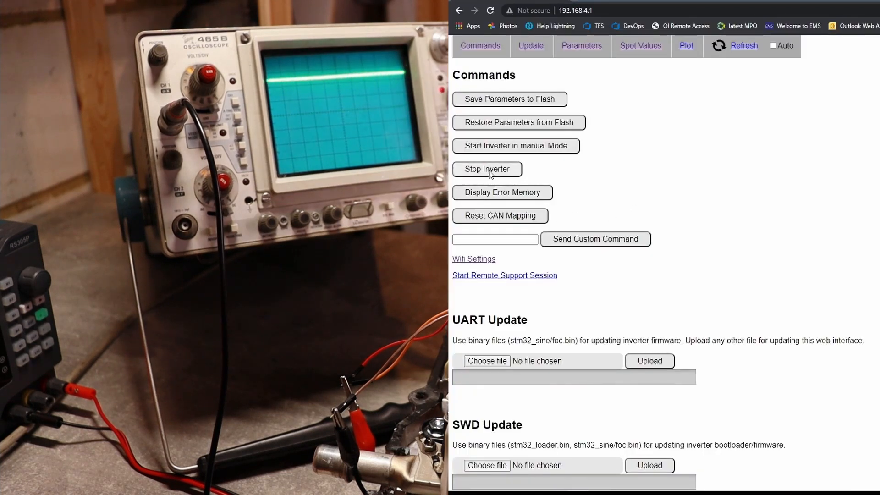